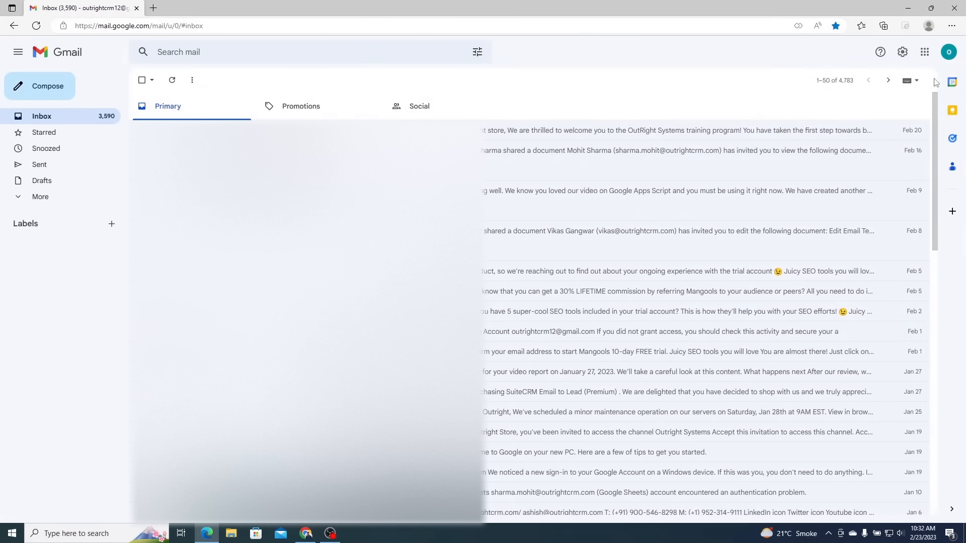
Find the first account's own sending address in Accounts and Import settings and select it
left_click(947, 52)
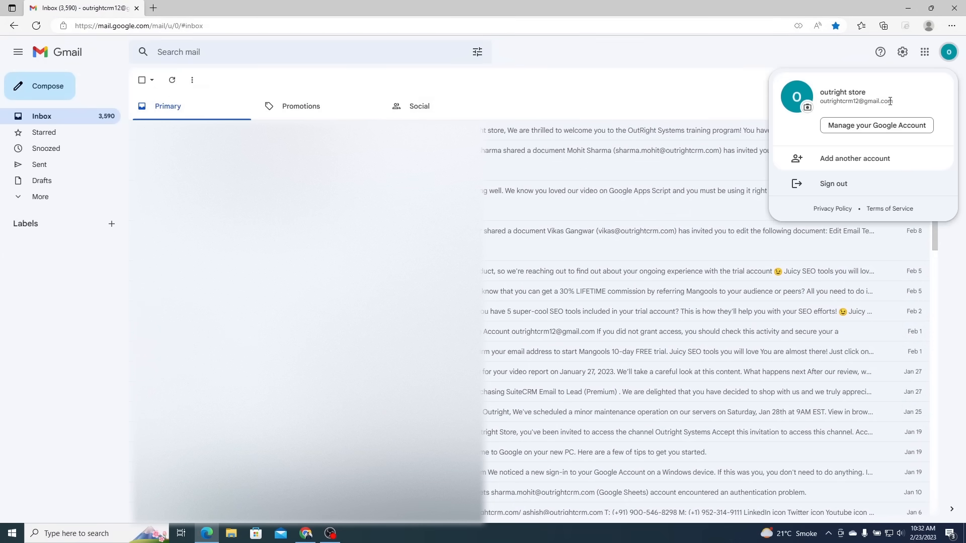
double_click(855, 101)
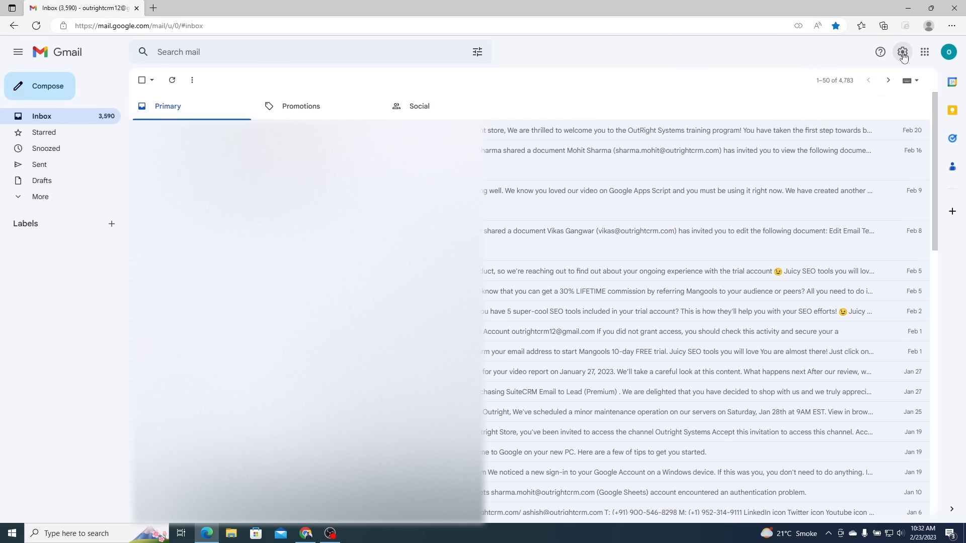
left_click(902, 52)
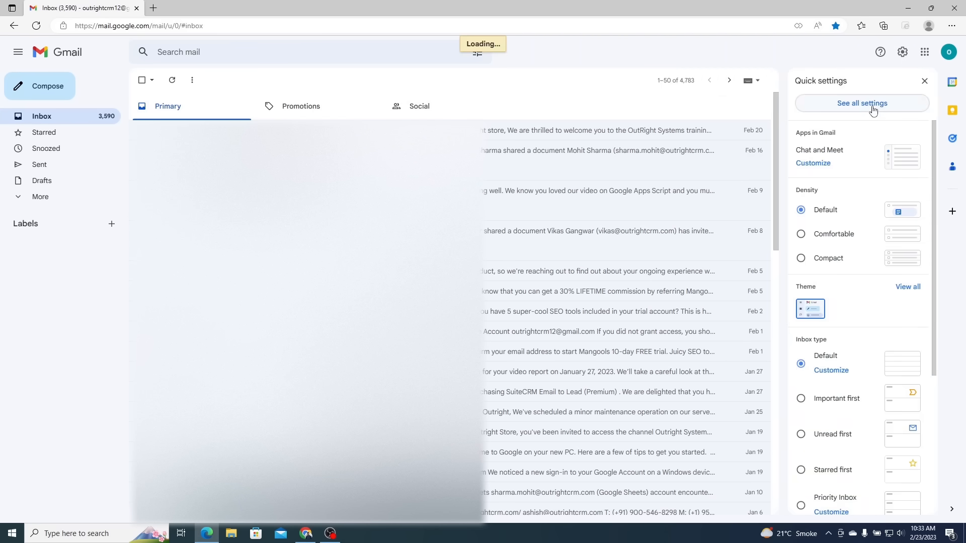
left_click(862, 103)
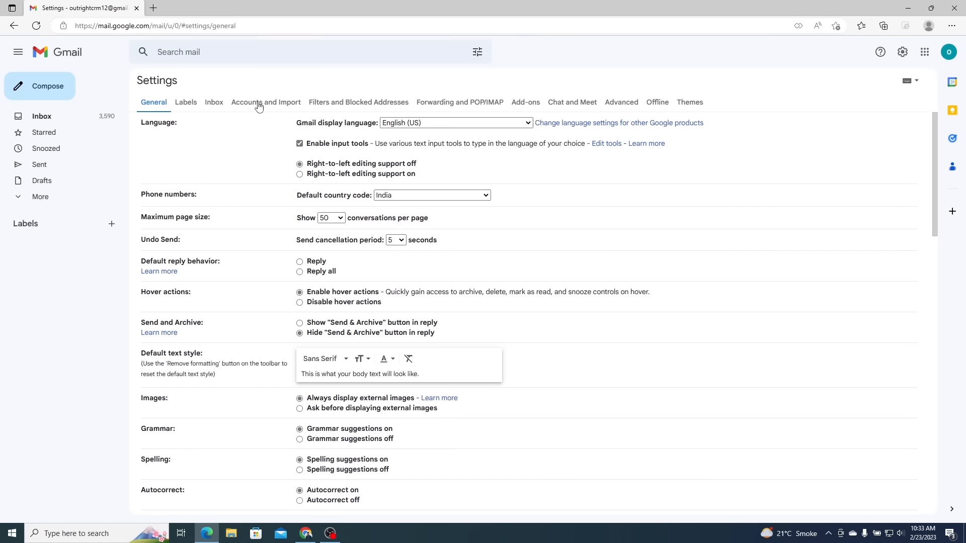
left_click(266, 102)
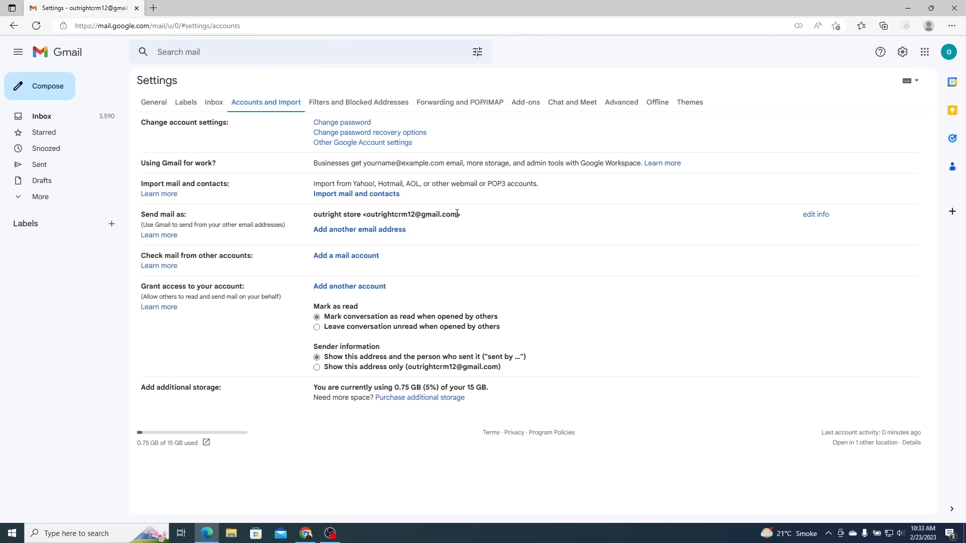
double_click(162, 214)
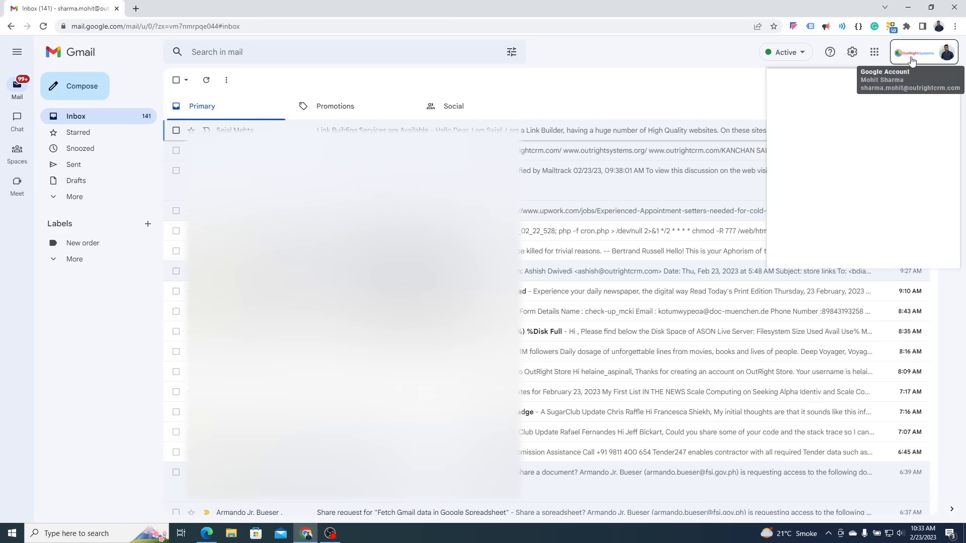
Draft a message reading 'Original Email ID' with the address rewritten from gmail.com to googlemail.com
left_click(948, 51)
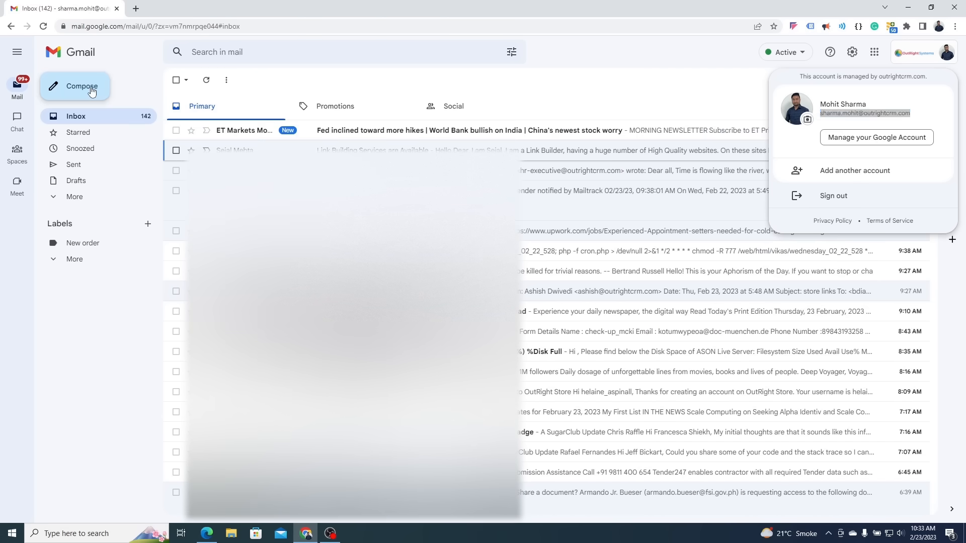
left_click(74, 86)
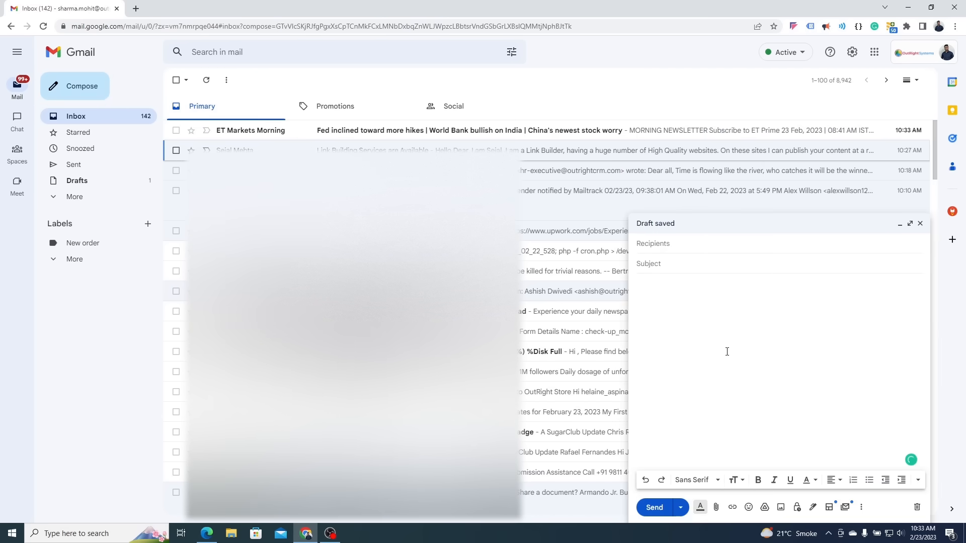
type("Original Email")
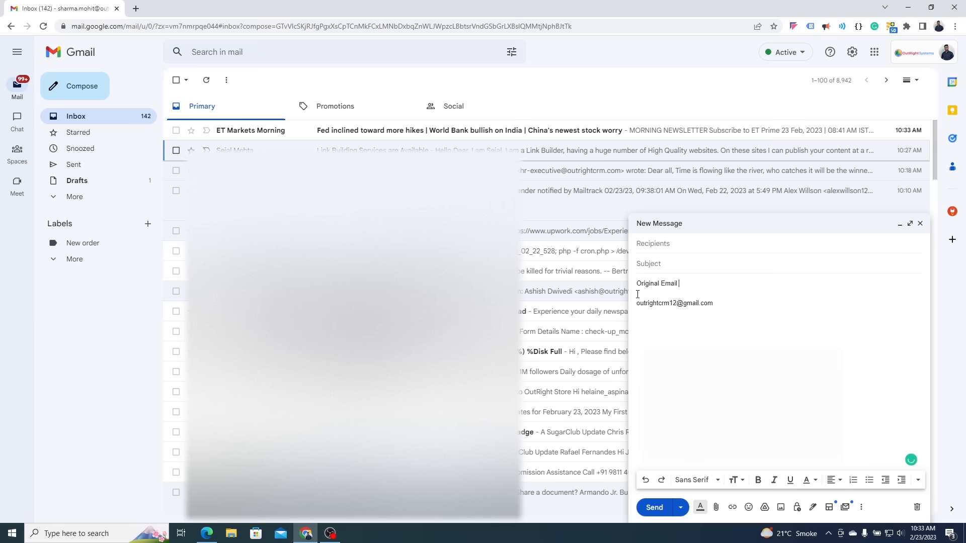
type("ID")
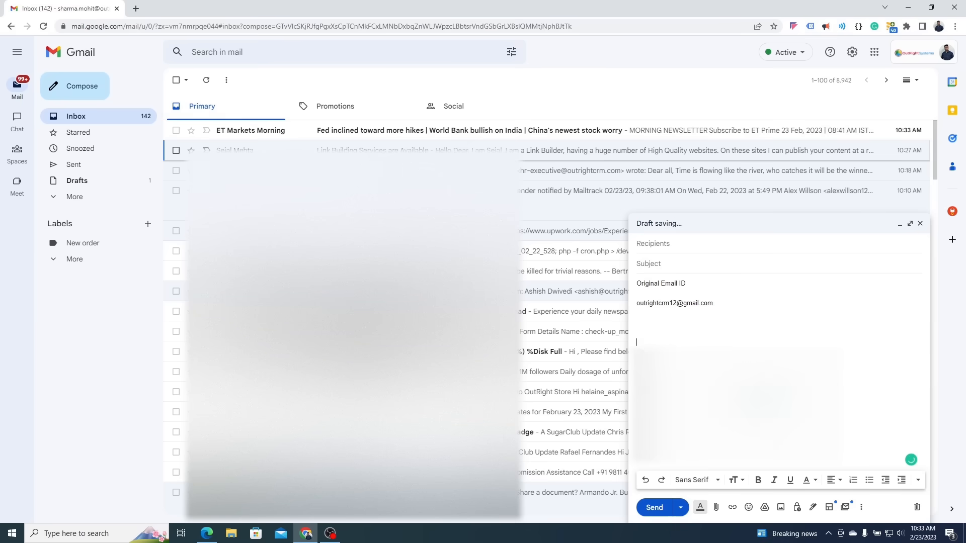
double_click(690, 303)
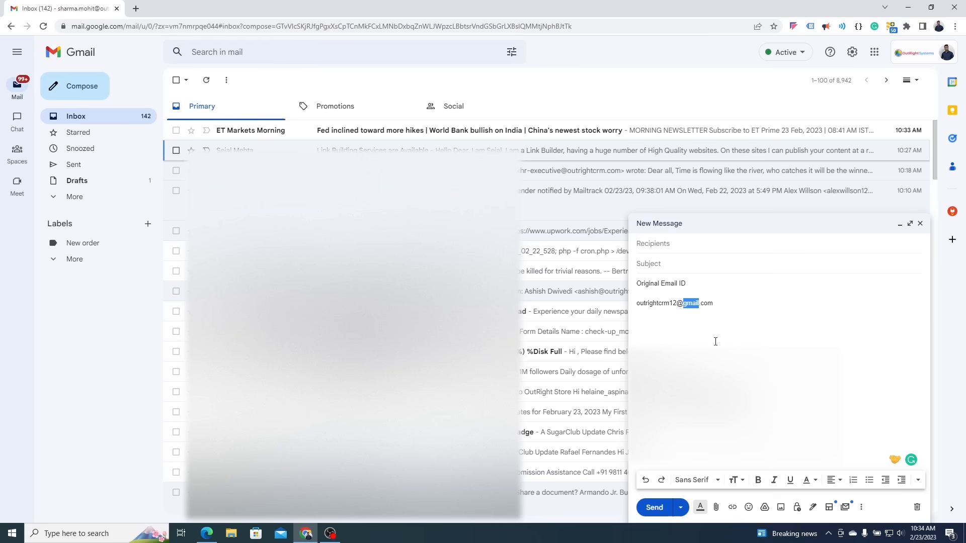
type("google")
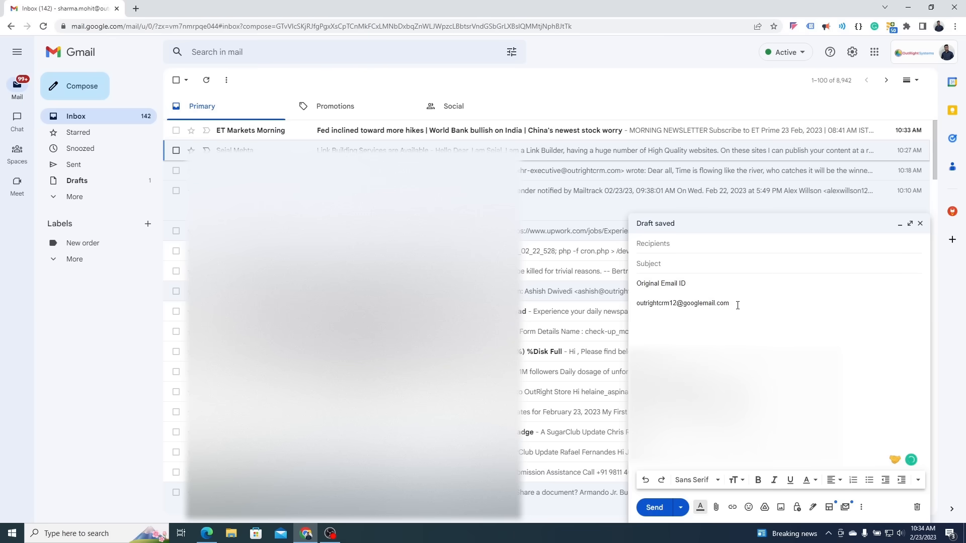
double_click(682, 303)
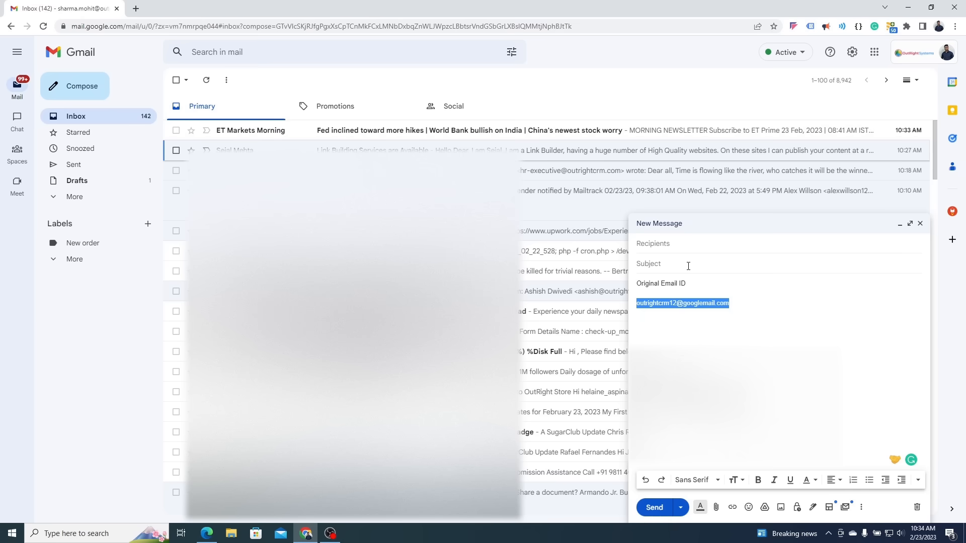
Address the draft to the googlemail.com address with subject 'Changing the email domain' and send it
left_click(677, 243)
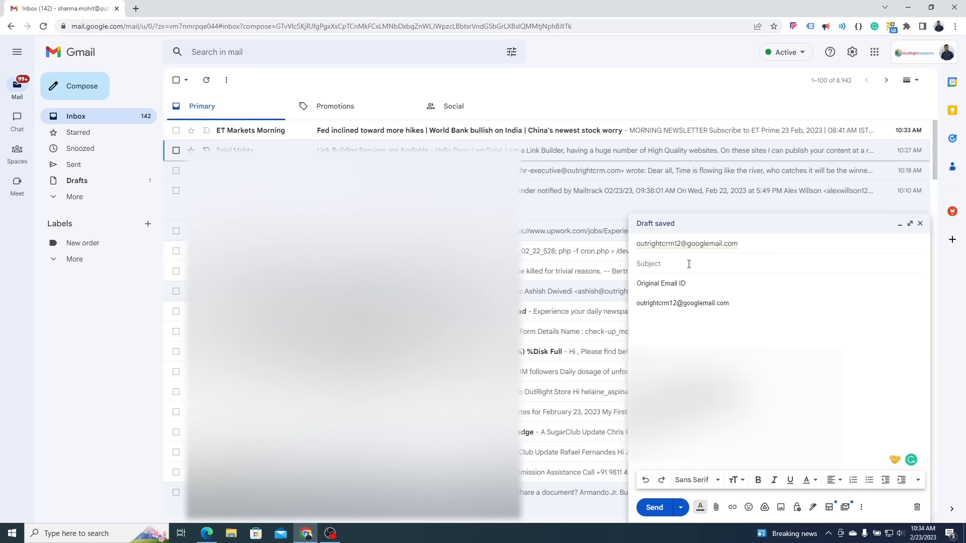
type("Changing")
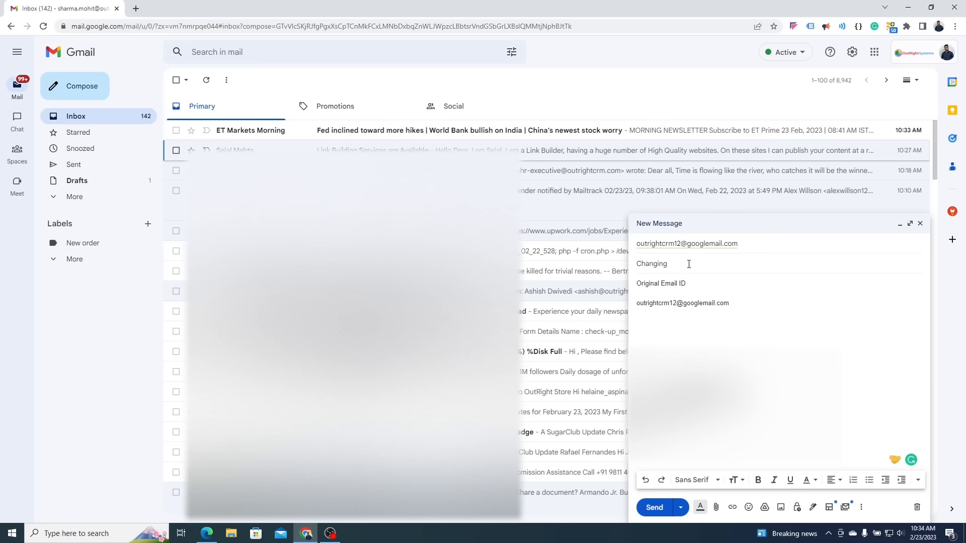
type("the email domain")
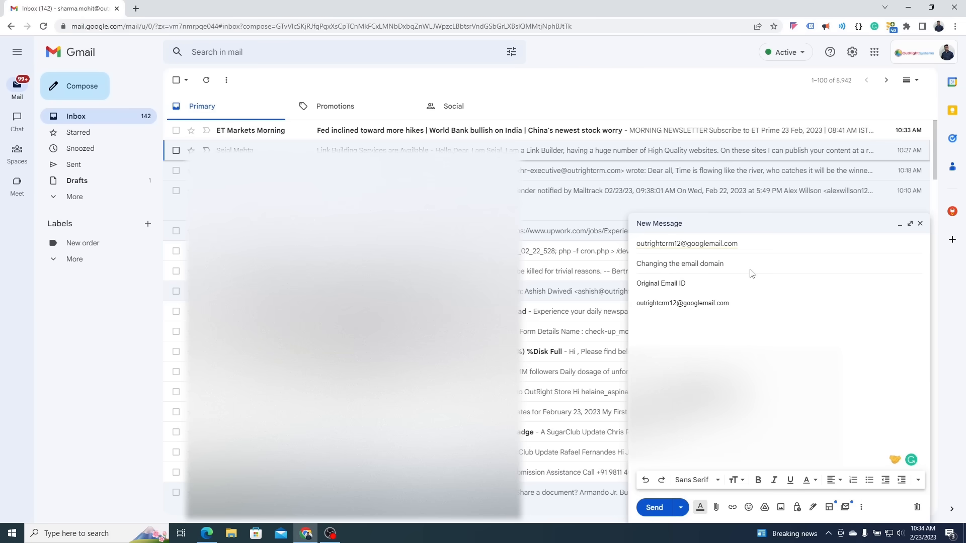
left_click(653, 508)
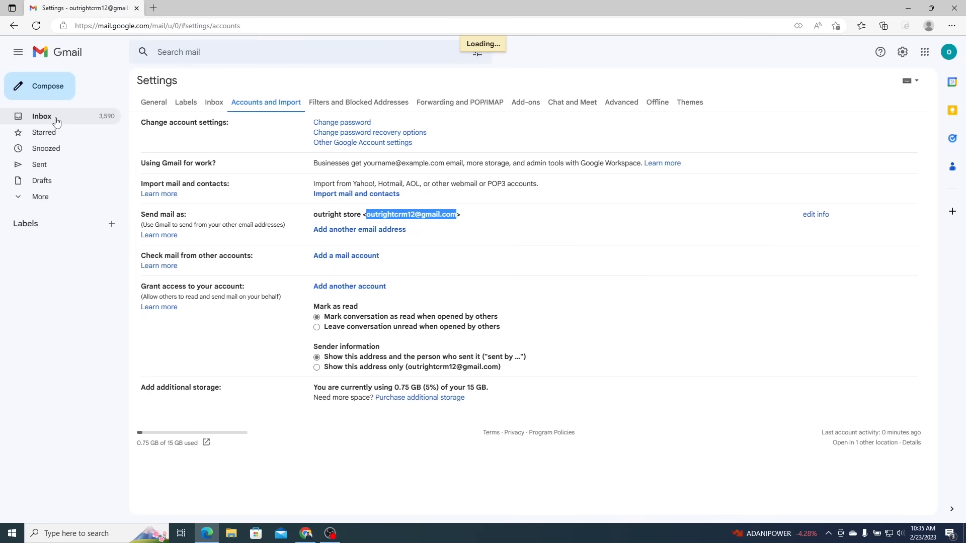
Verify the 'Changing the email domain' message was delivered to the googlemail address, then return to the sender's inbox
left_click(42, 116)
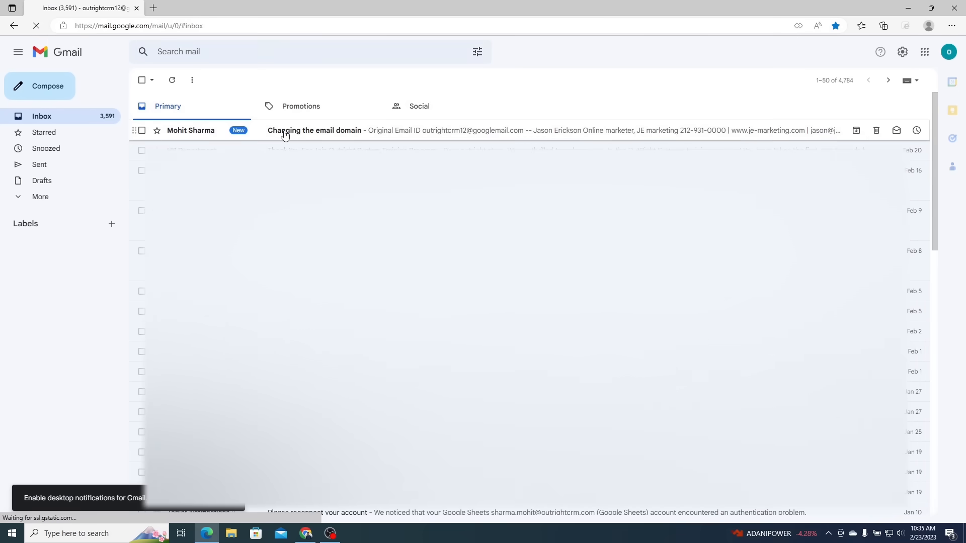
left_click(314, 129)
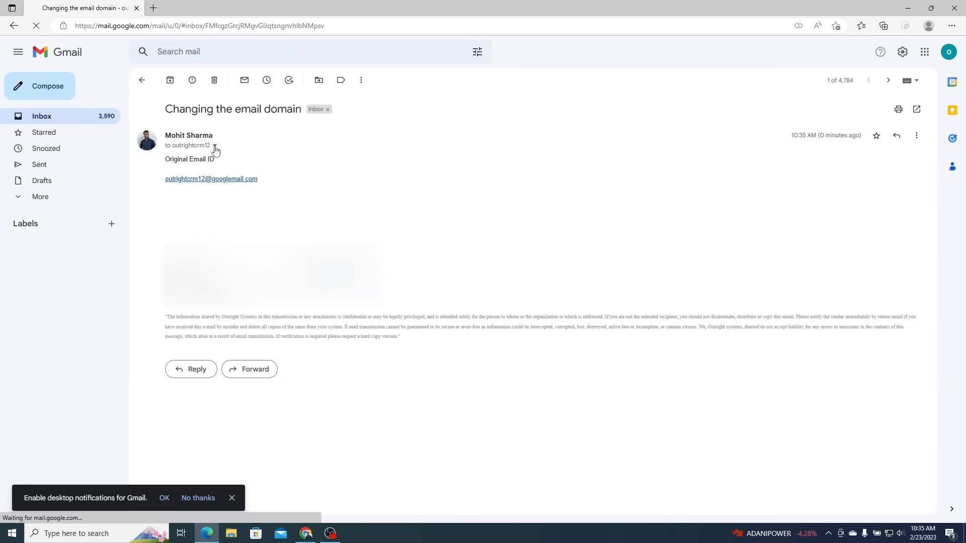
left_click(214, 145)
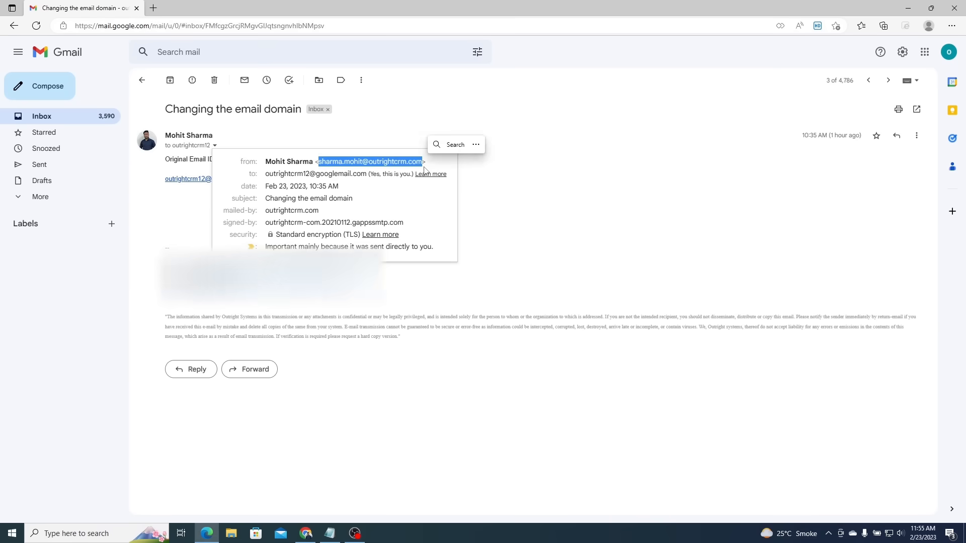
left_click(948, 52)
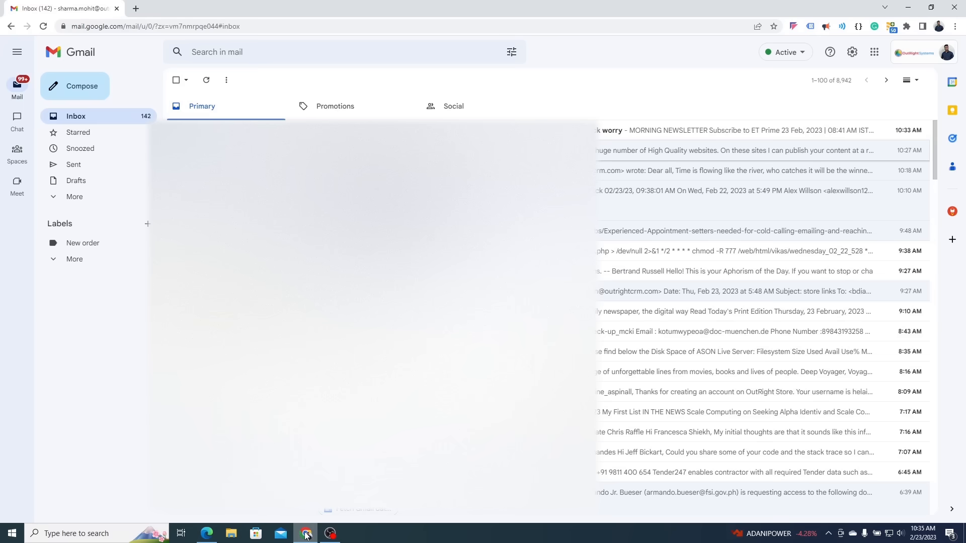
left_click(75, 85)
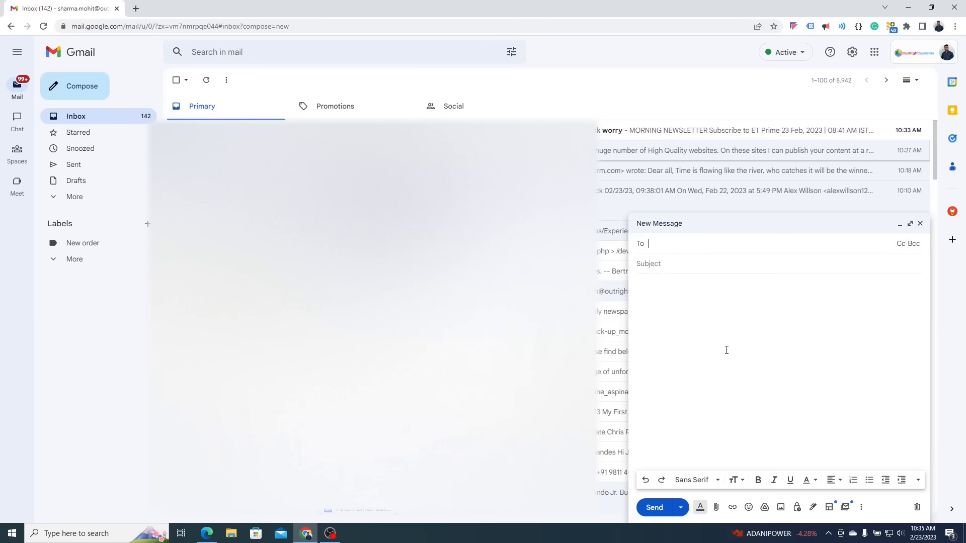
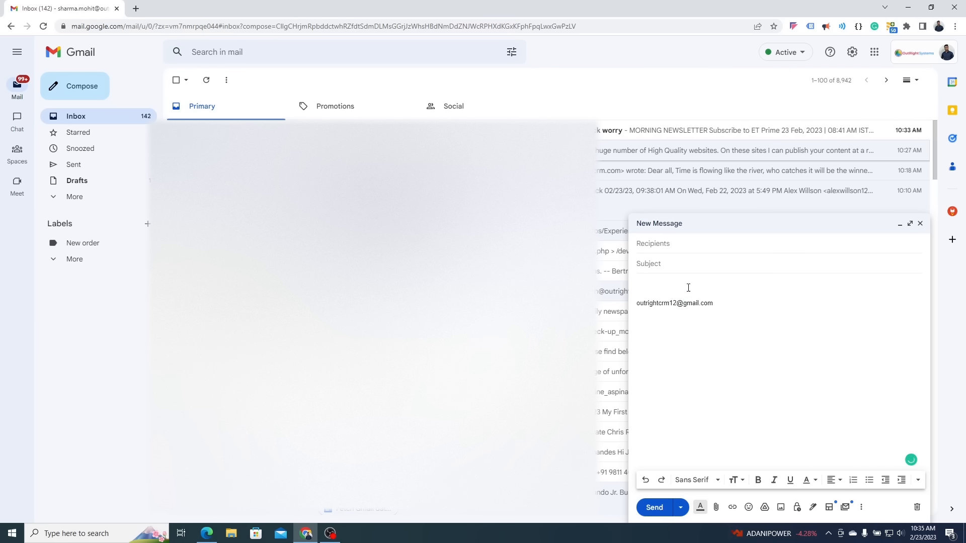
type("Original Email Id")
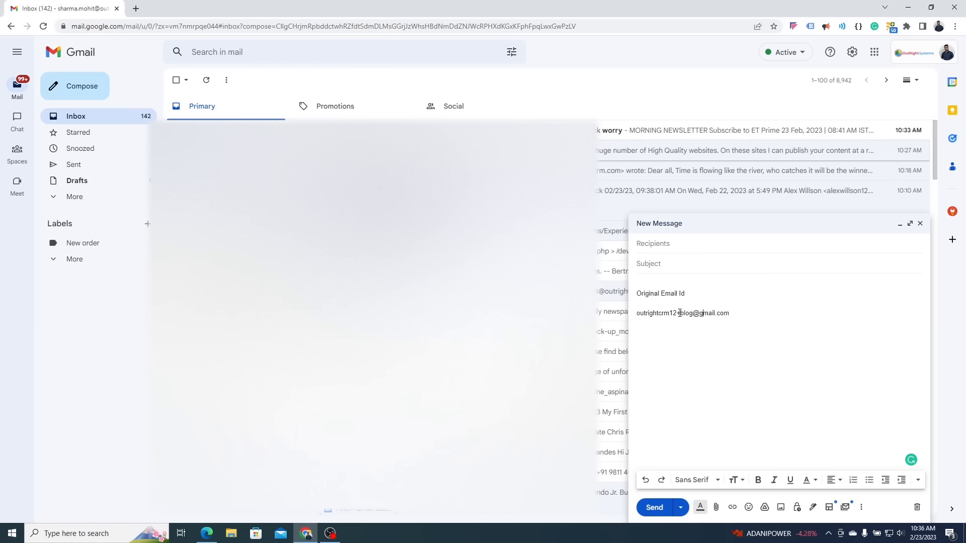
double_click(685, 313)
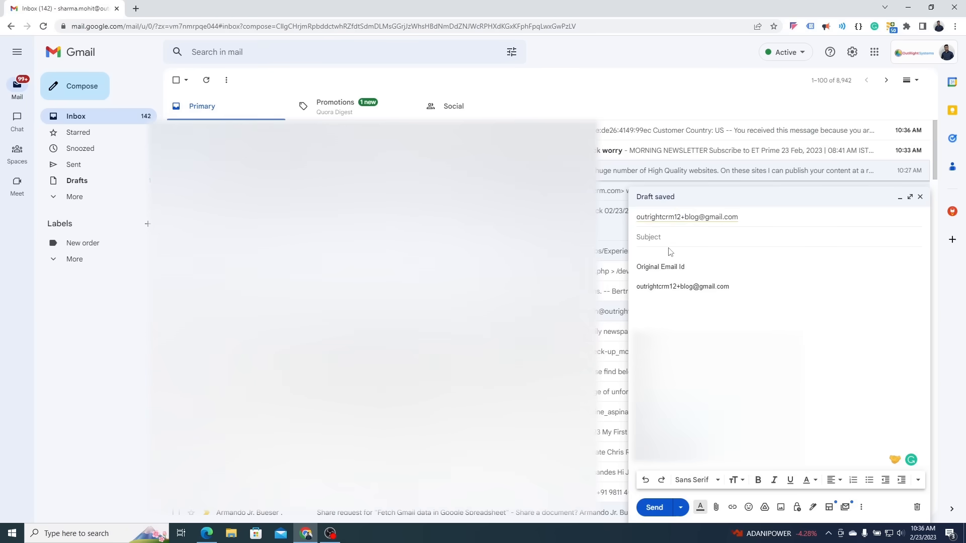
type("Plus")
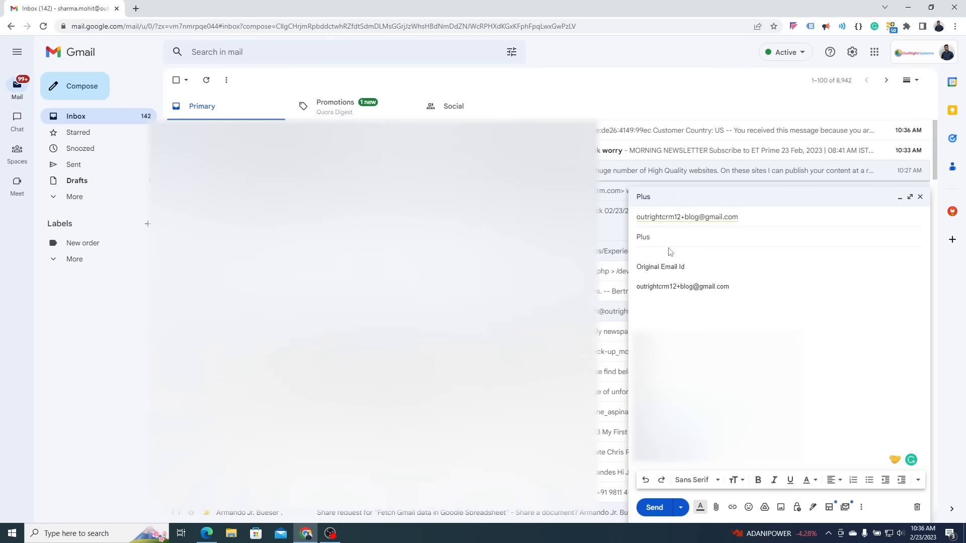
type("addressing")
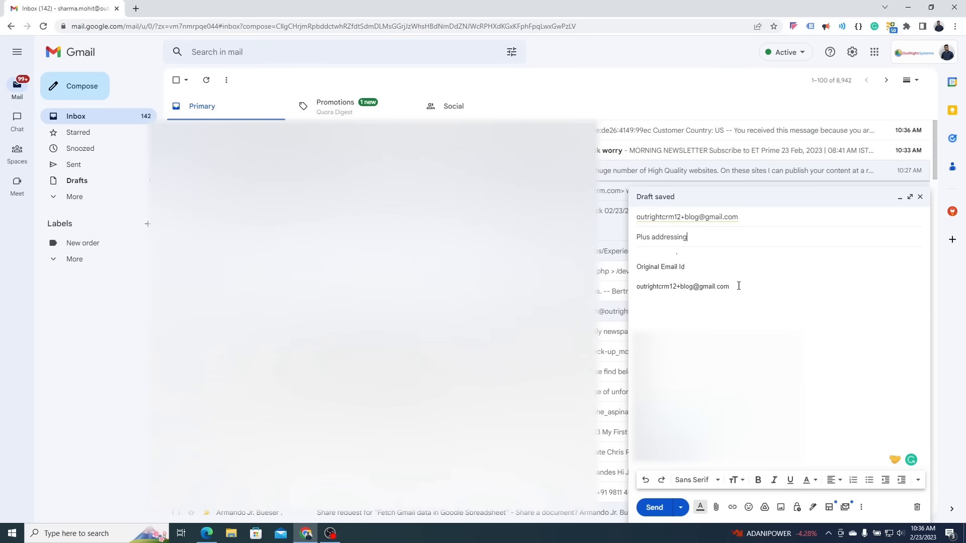
left_click(653, 507)
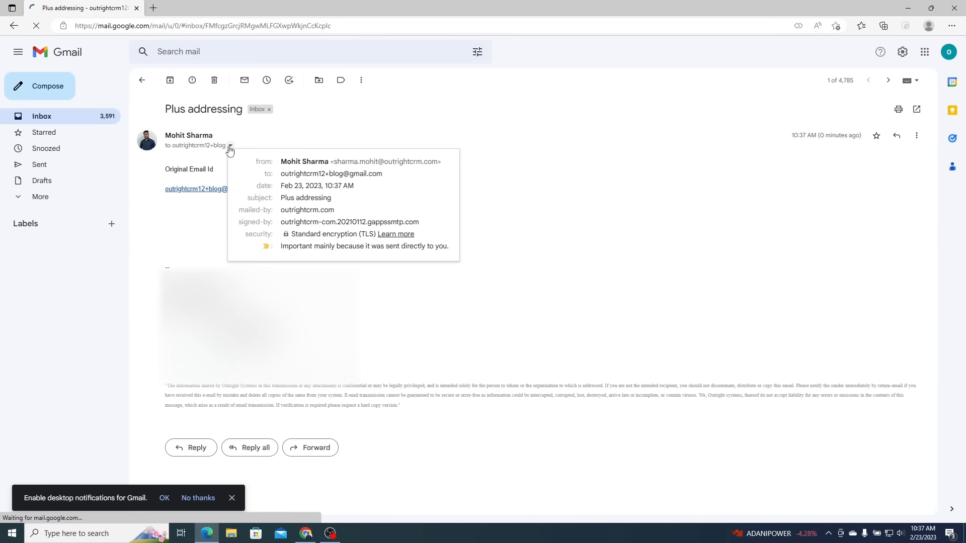
Submit the Scoop.it signup form with the +blog address and return to the Gmail message
double_click(331, 173)
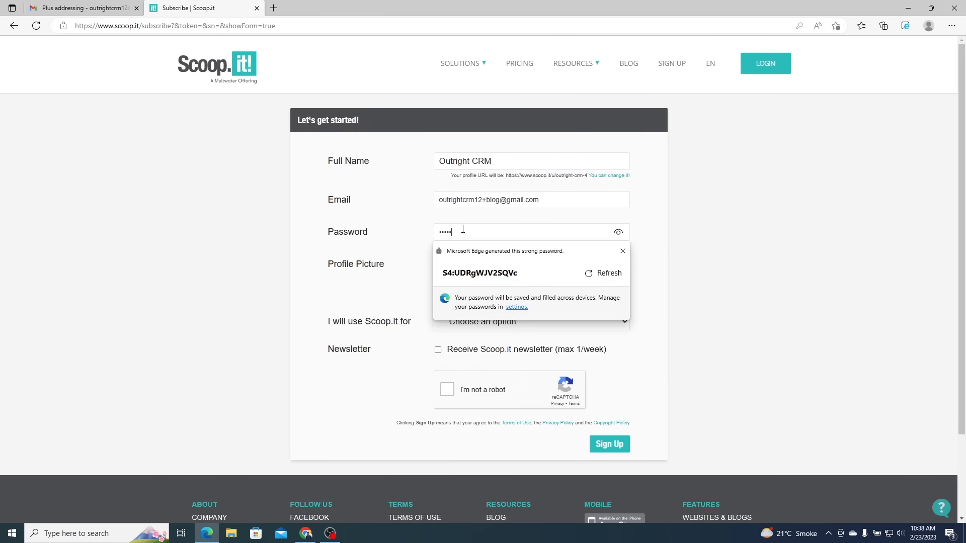
left_click(609, 444)
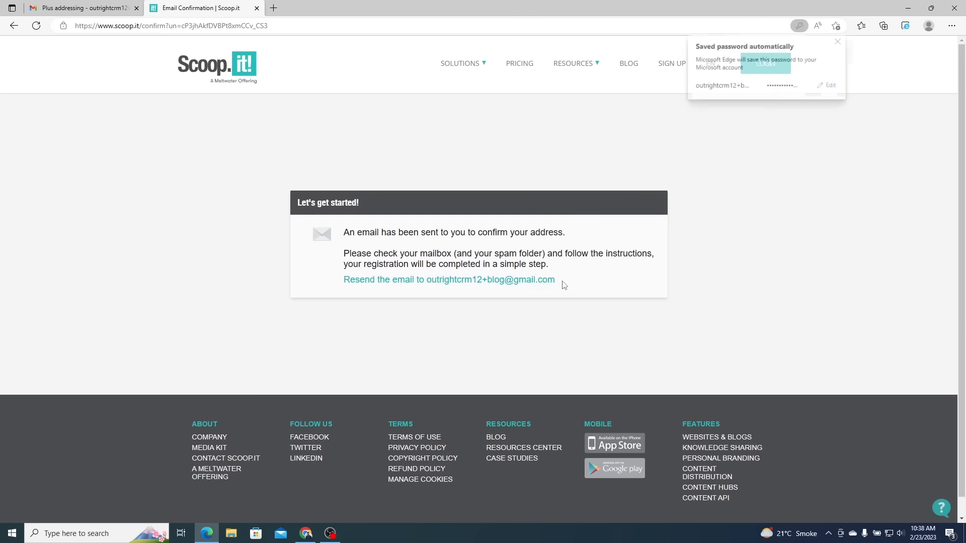
left_click(80, 7)
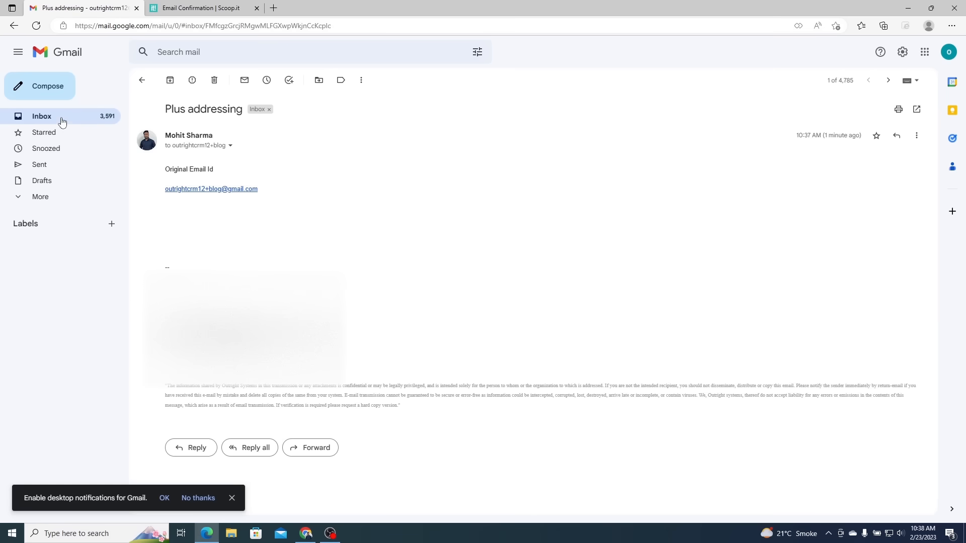
left_click(142, 80)
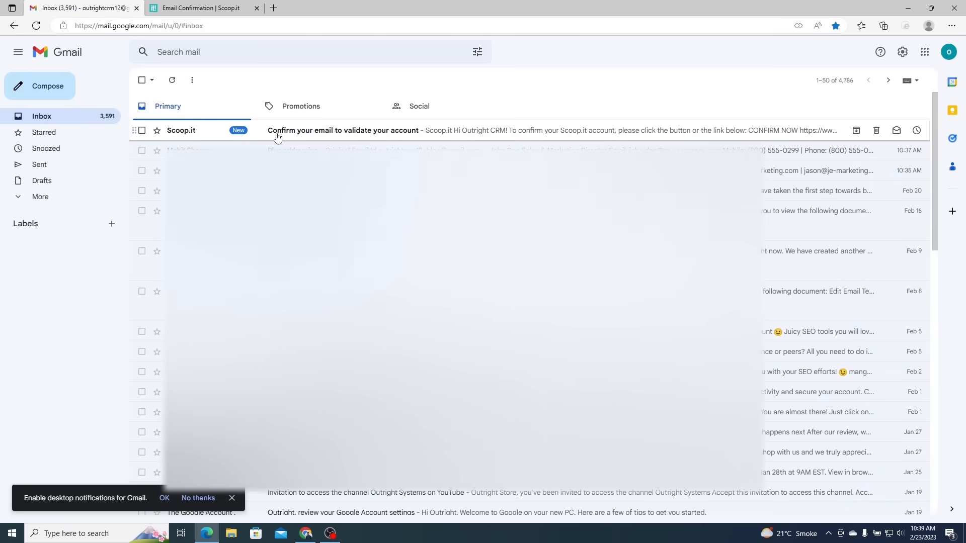
left_click(343, 130)
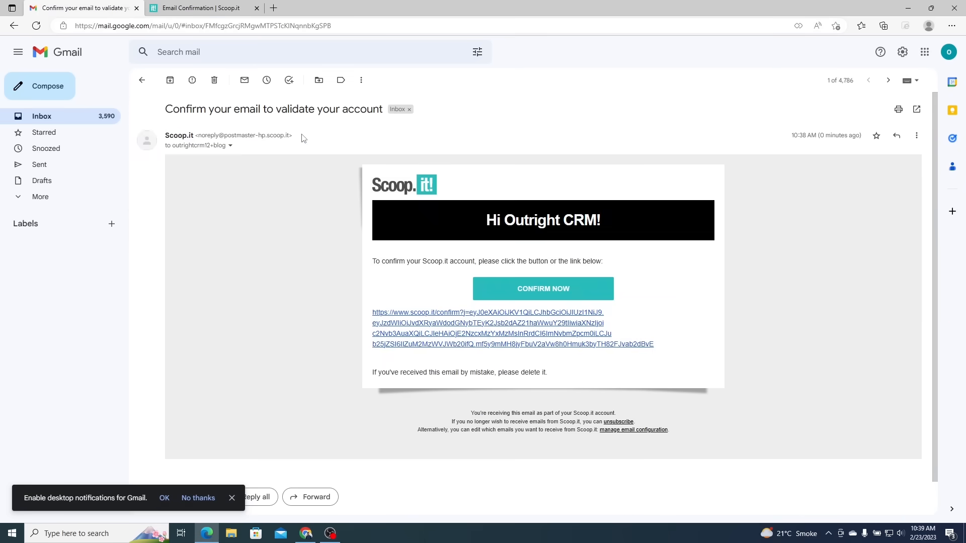
mouse_move(230, 146)
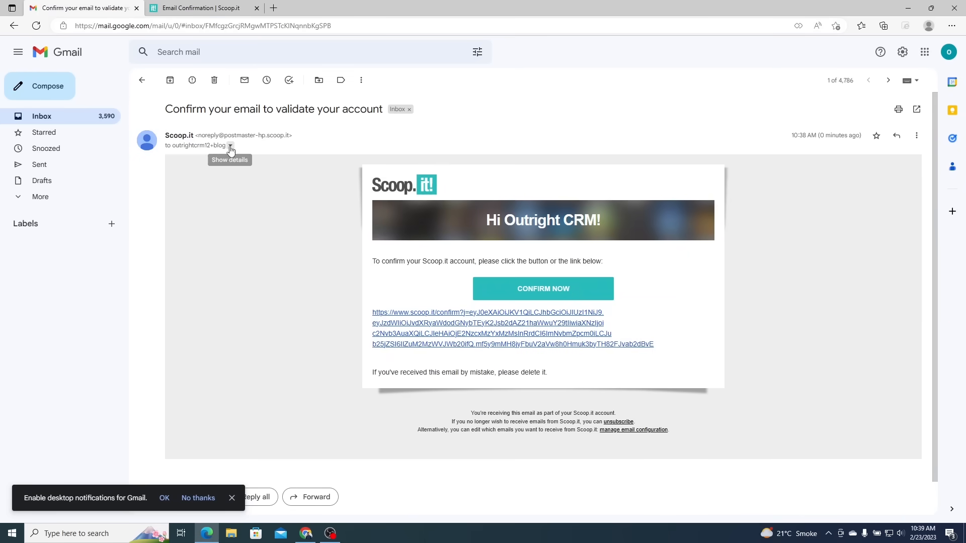
left_click(230, 148)
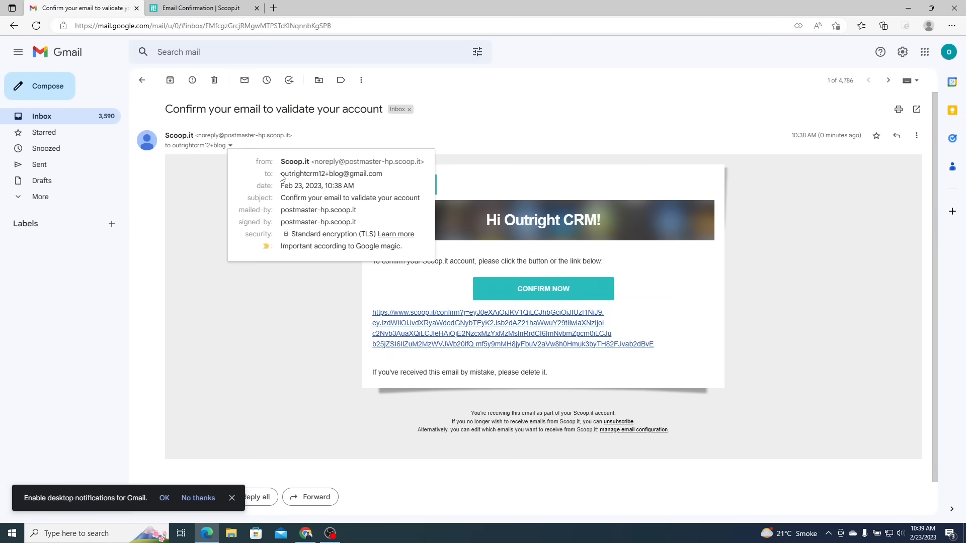
left_click(330, 173)
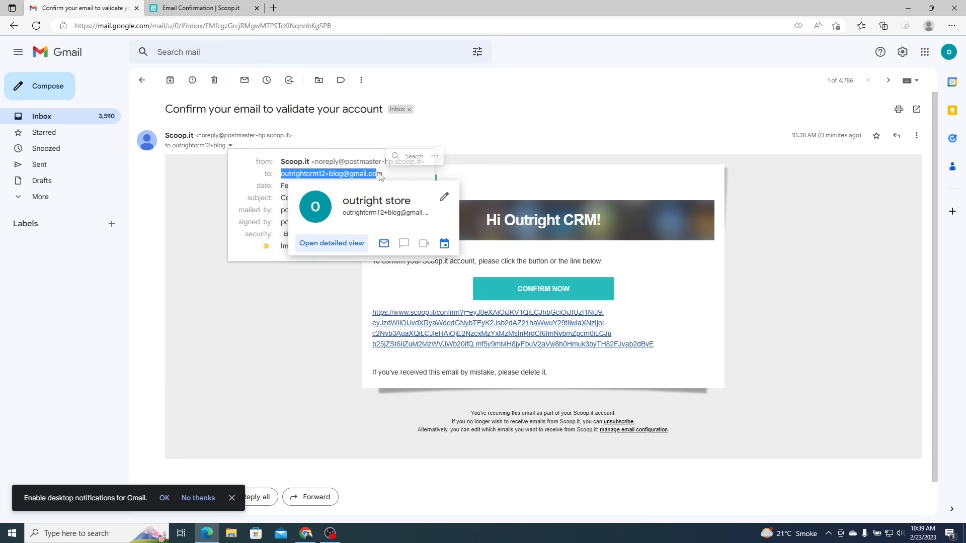